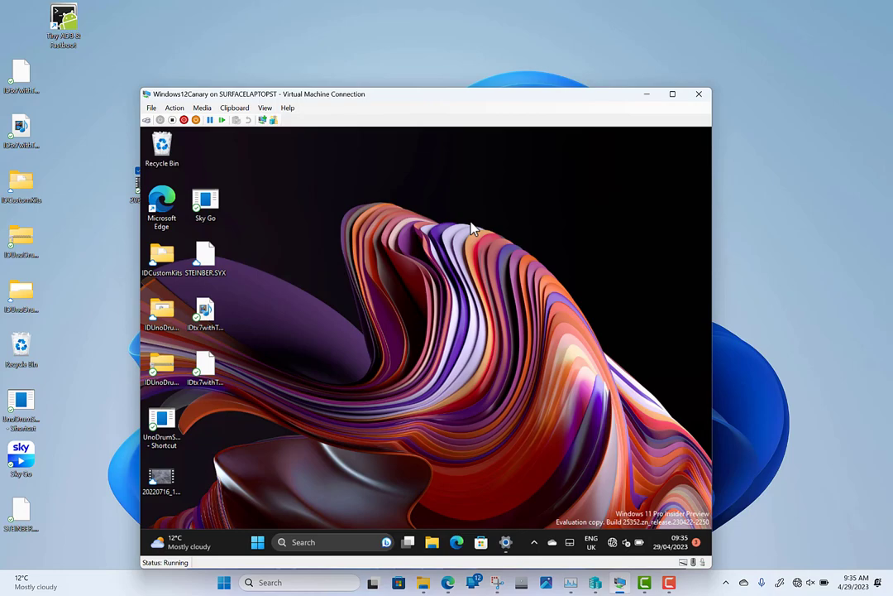
{"action": "mouse_move", "coordinate": [451, 290]}
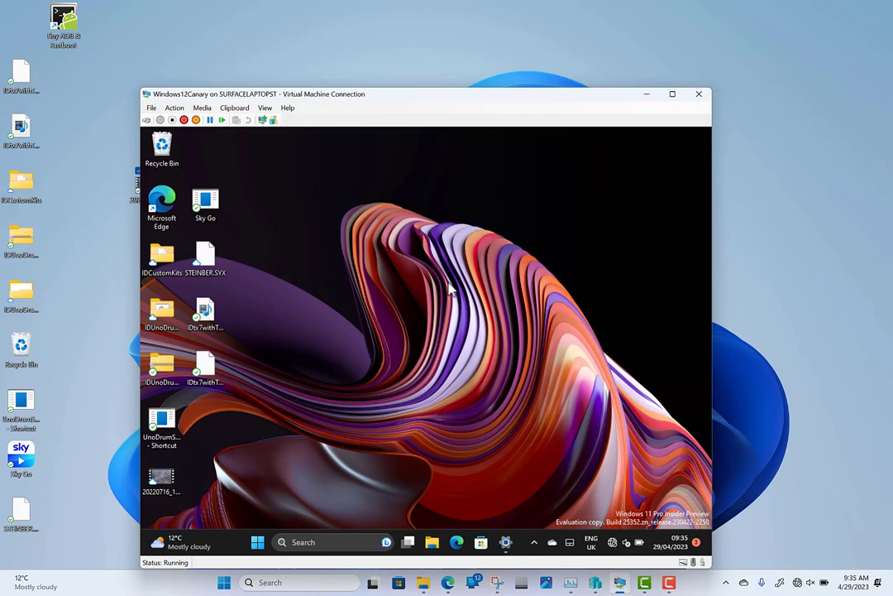
{"action": "mouse_move", "coordinate": [602, 506]}
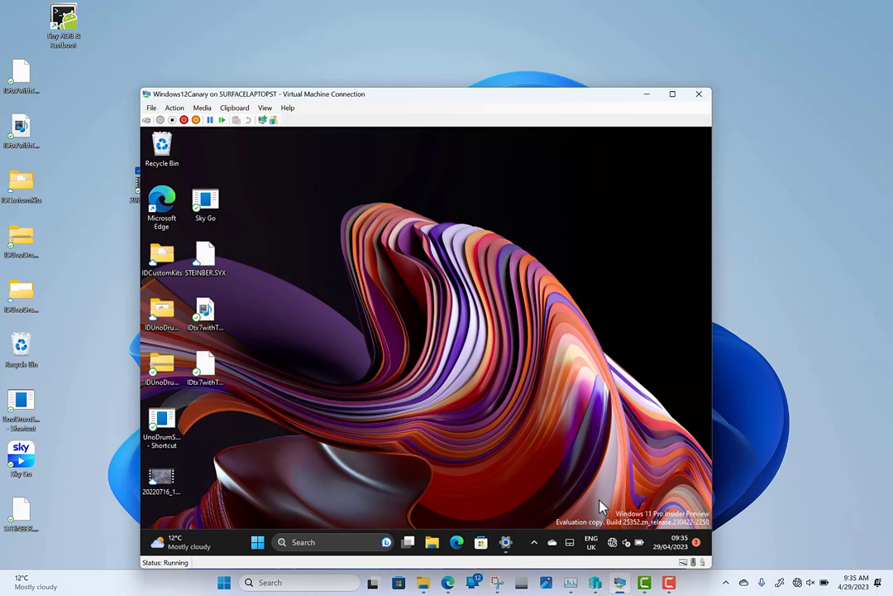
{"action": "mouse_move", "coordinate": [507, 433]}
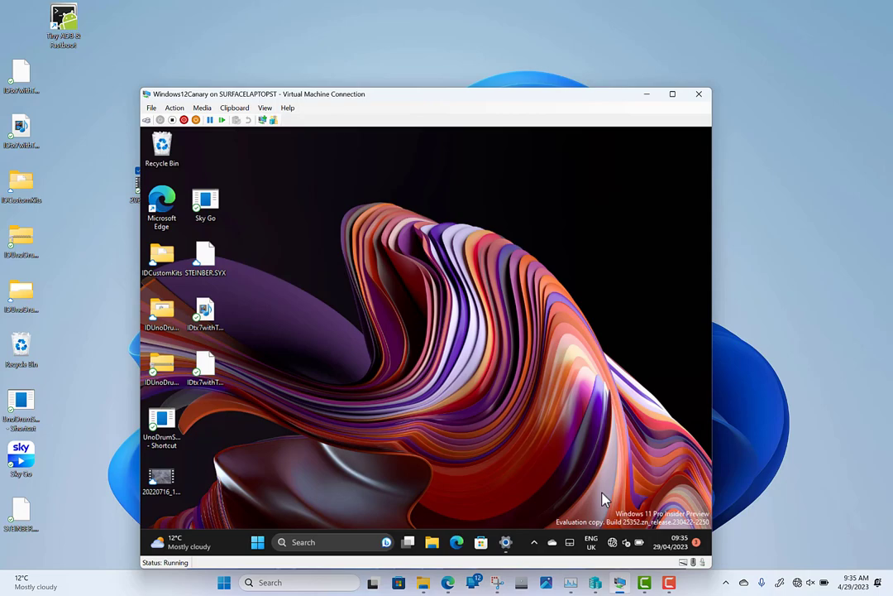
{"action": "mouse_move", "coordinate": [480, 331]}
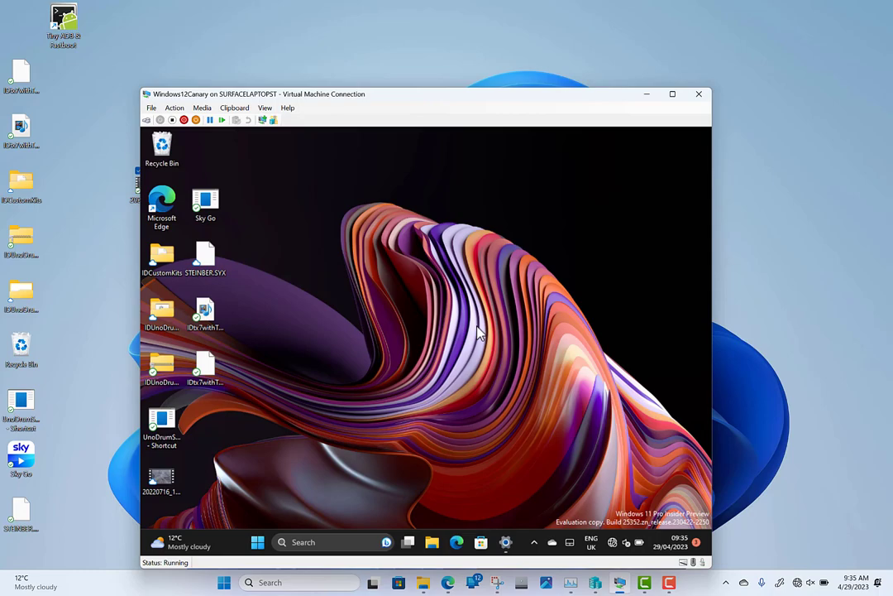
{"action": "mouse_move", "coordinate": [506, 401]}
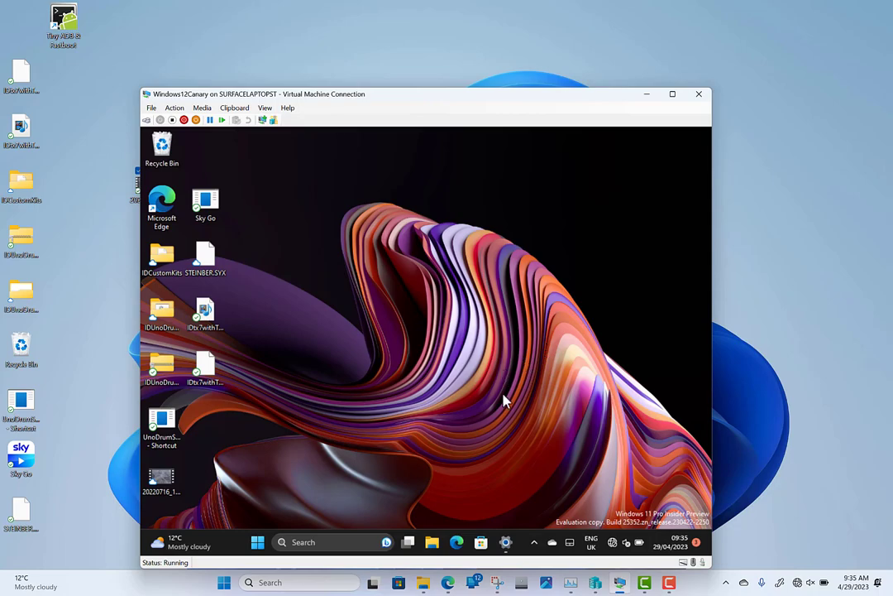
{"action": "mouse_move", "coordinate": [430, 293]}
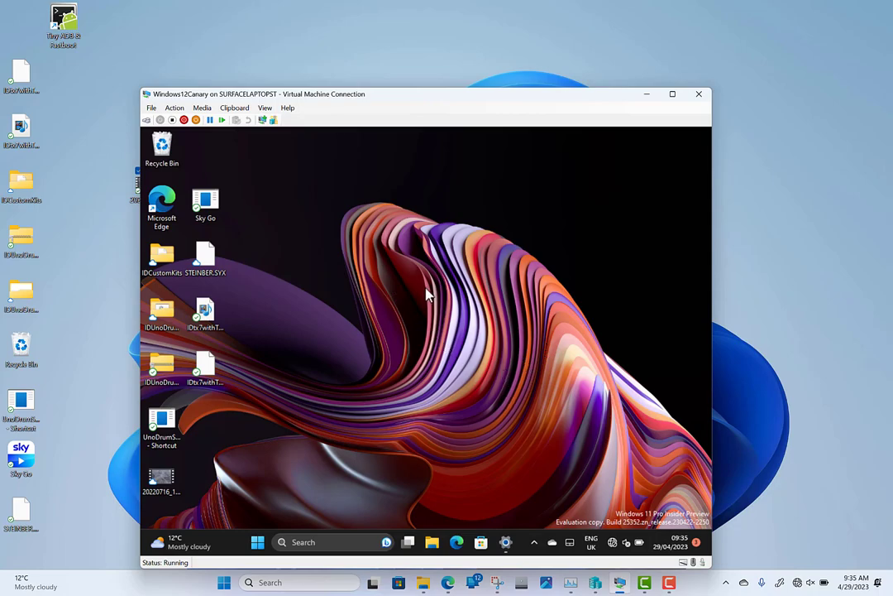
{"action": "mouse_move", "coordinate": [427, 276]}
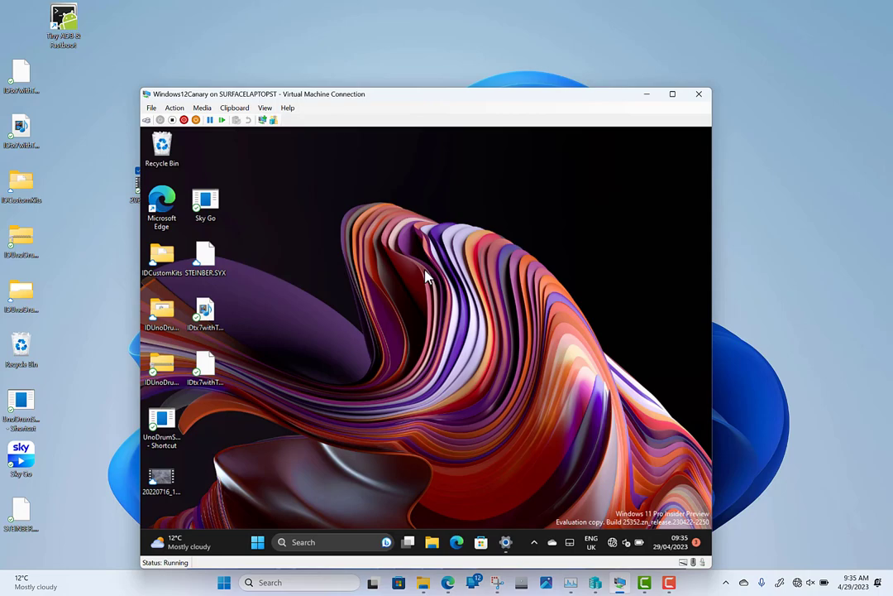
{"action": "mouse_move", "coordinate": [281, 510]}
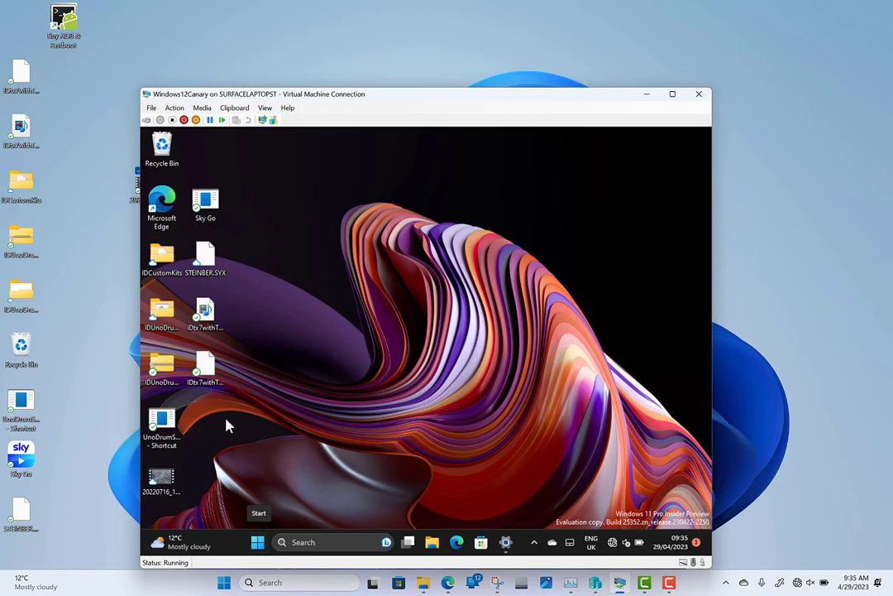
{"action": "mouse_move", "coordinate": [463, 356]}
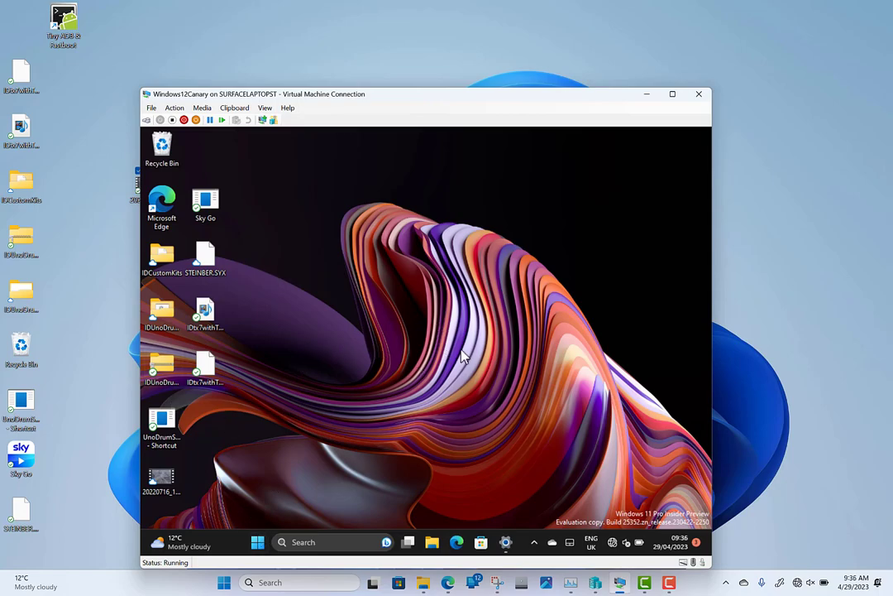
{"action": "mouse_move", "coordinate": [149, 519]}
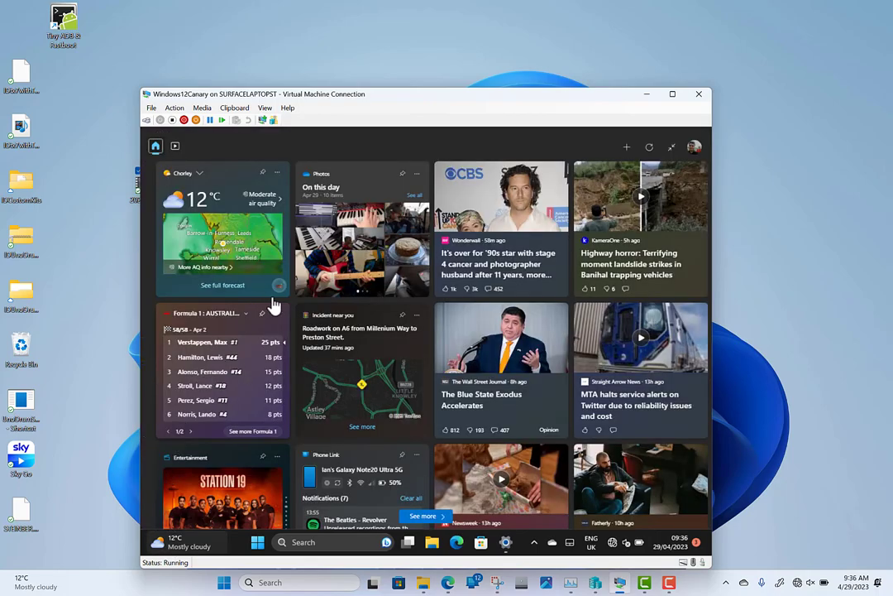
{"action": "mouse_move", "coordinate": [559, 171]}
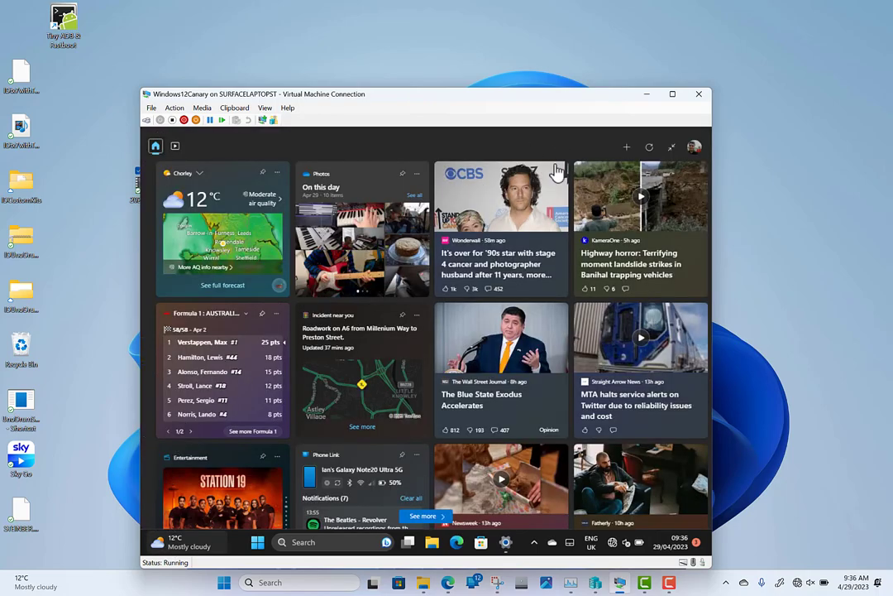
- Open the Widgets board with its Add Widgets list of available widgets
{"action": "left_click", "coordinate": [627, 146]}
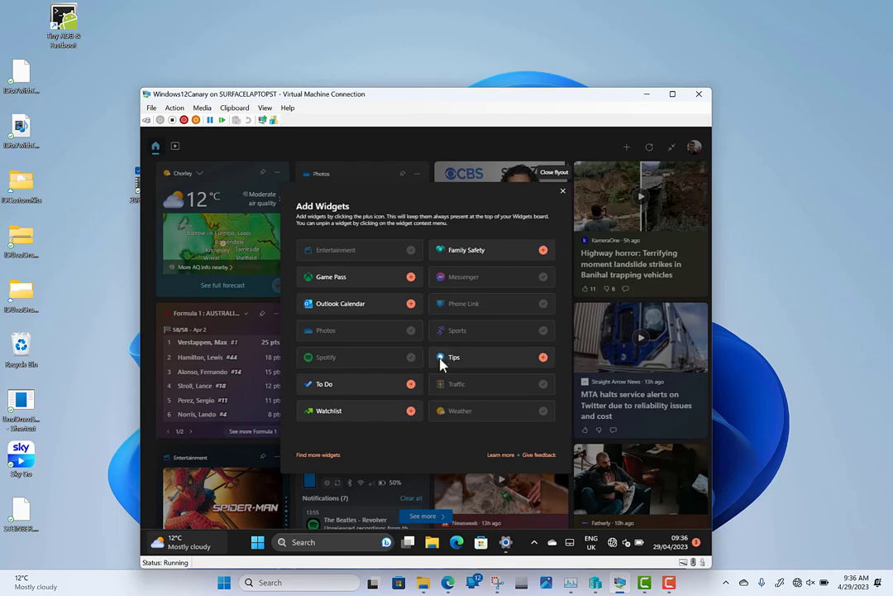
{"action": "mouse_move", "coordinate": [500, 587]}
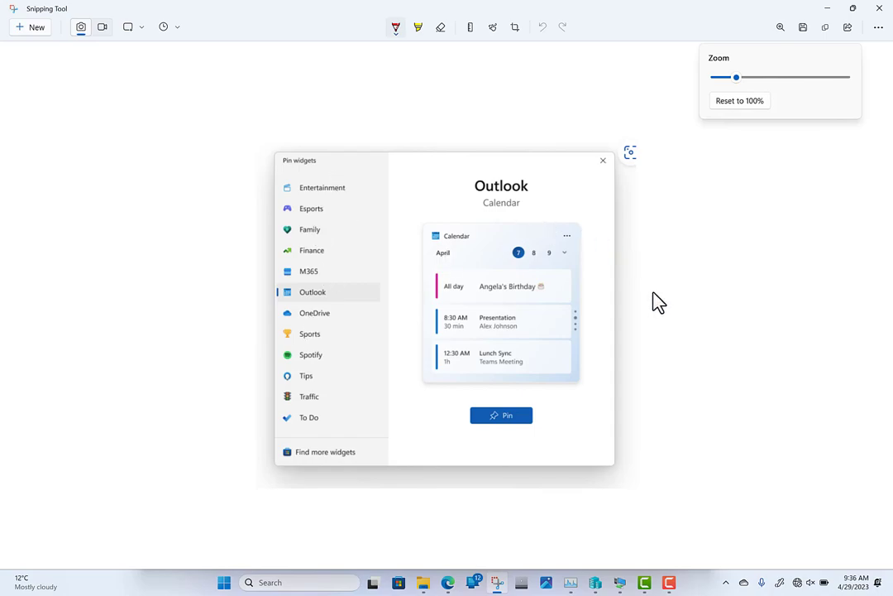
{"action": "mouse_move", "coordinate": [422, 263]}
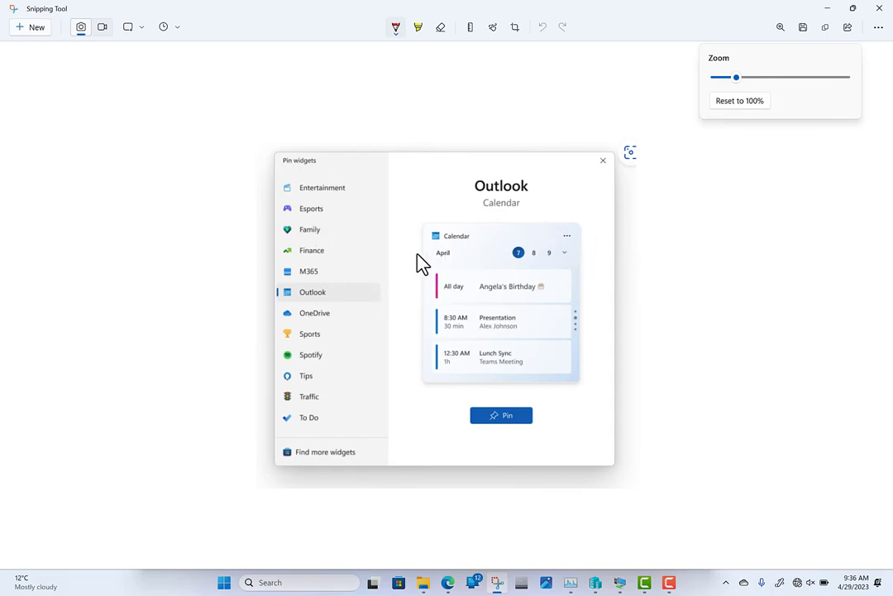
{"action": "mouse_move", "coordinate": [331, 463]}
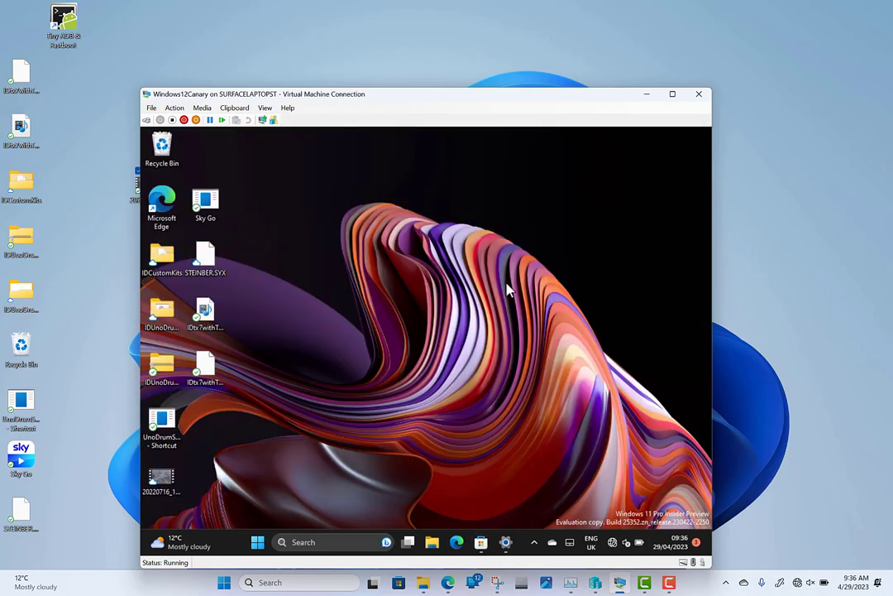
{"action": "mouse_move", "coordinate": [550, 439]}
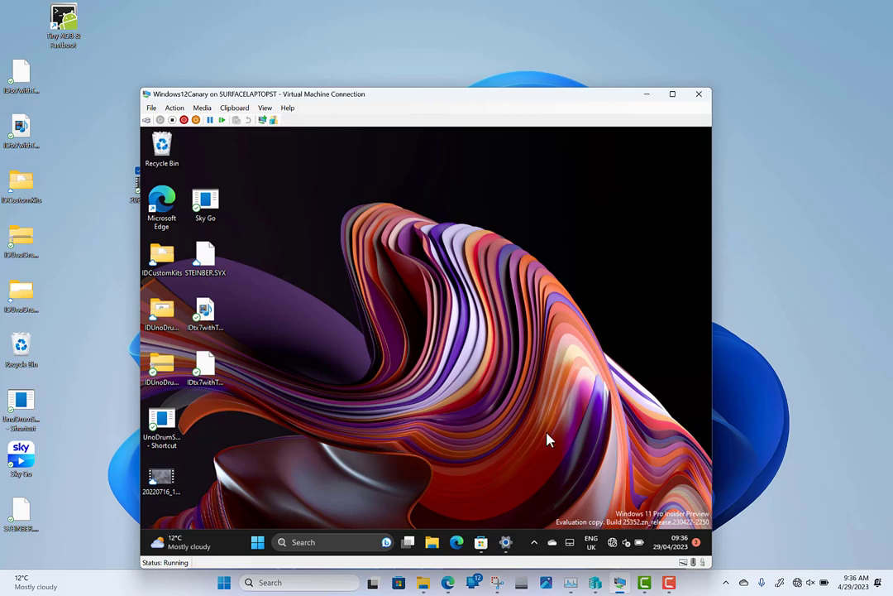
{"action": "mouse_move", "coordinate": [403, 393]}
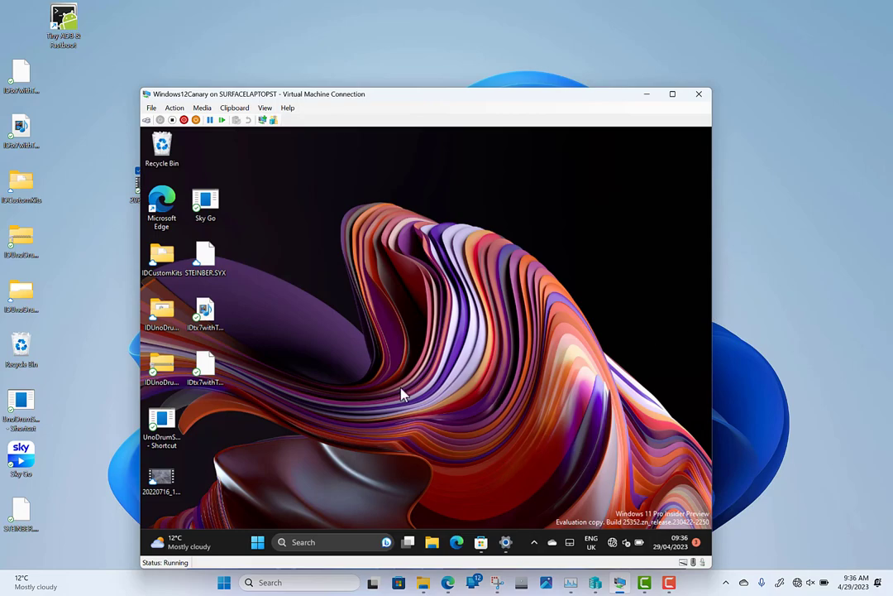
{"action": "mouse_move", "coordinate": [426, 387]}
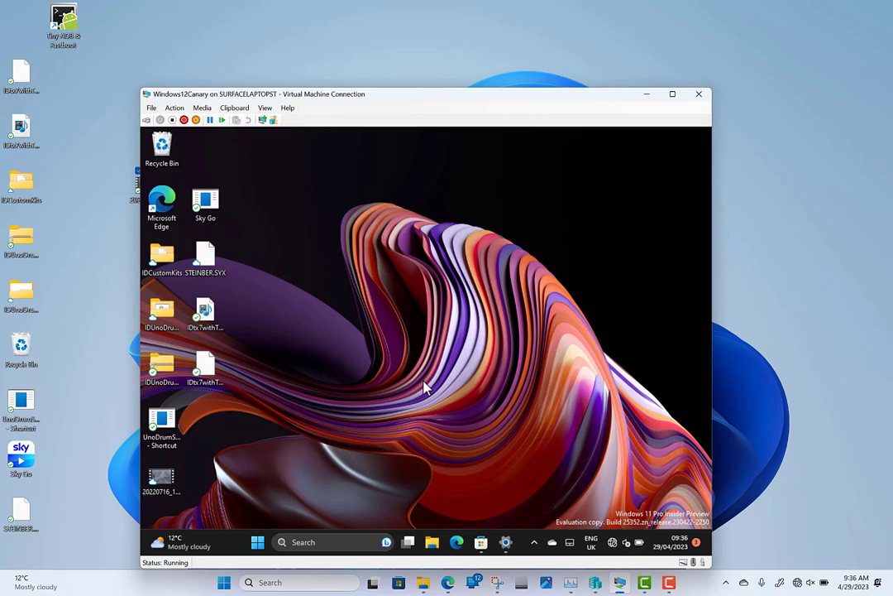
{"action": "mouse_move", "coordinate": [436, 349]}
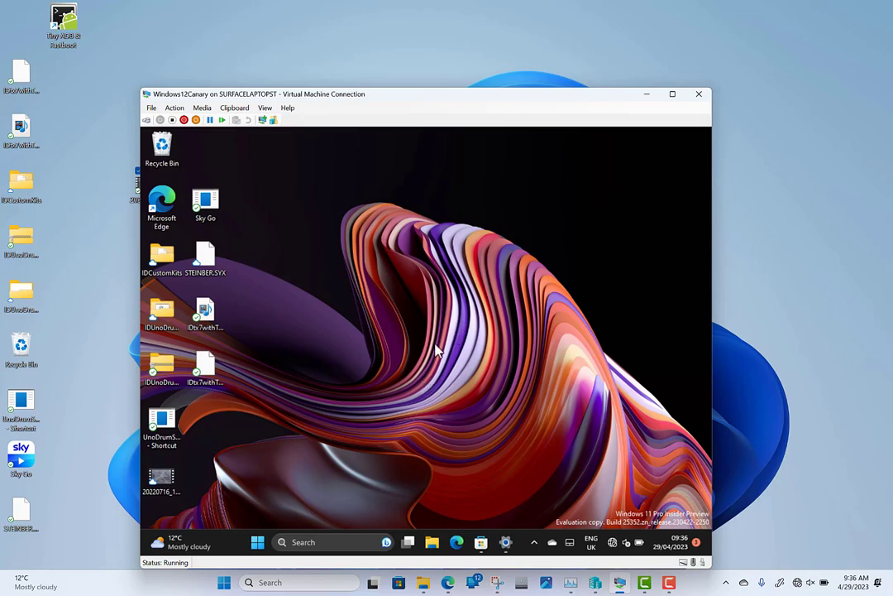
{"action": "mouse_move", "coordinate": [496, 418]}
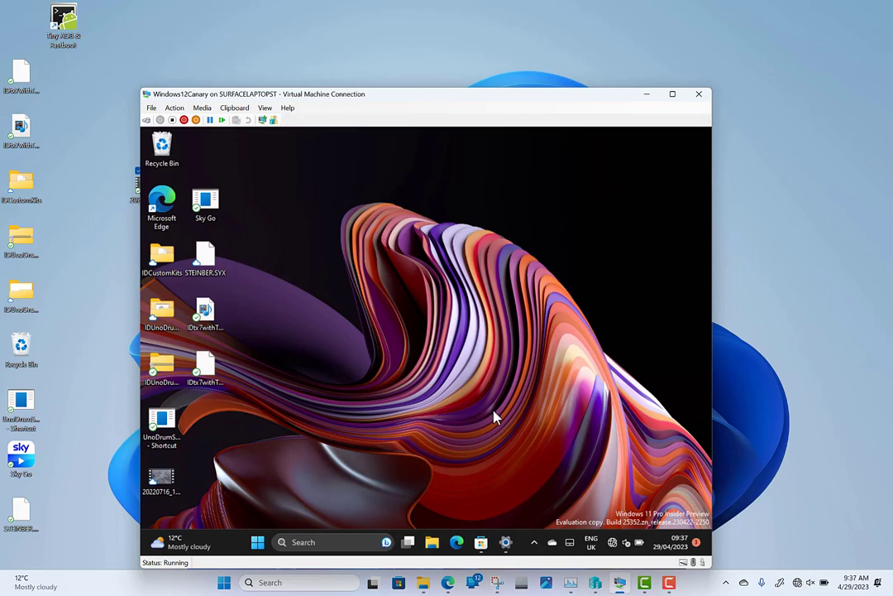
{"action": "mouse_move", "coordinate": [483, 374]}
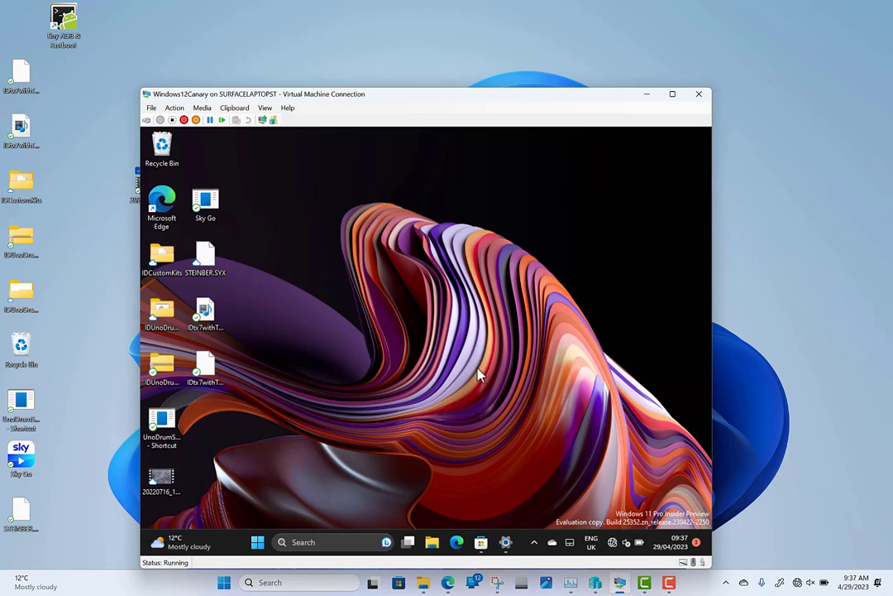
{"action": "mouse_move", "coordinate": [431, 361]}
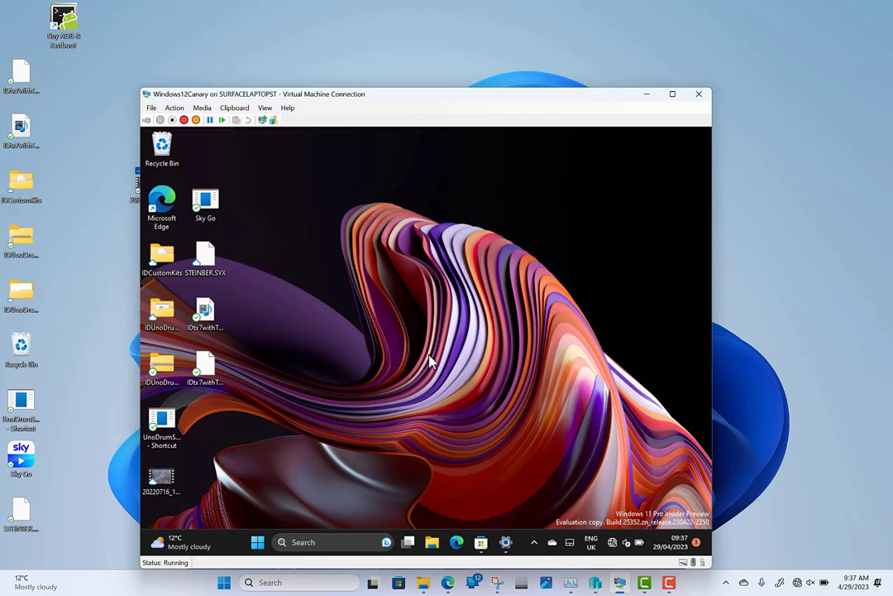
{"action": "mouse_move", "coordinate": [417, 304]}
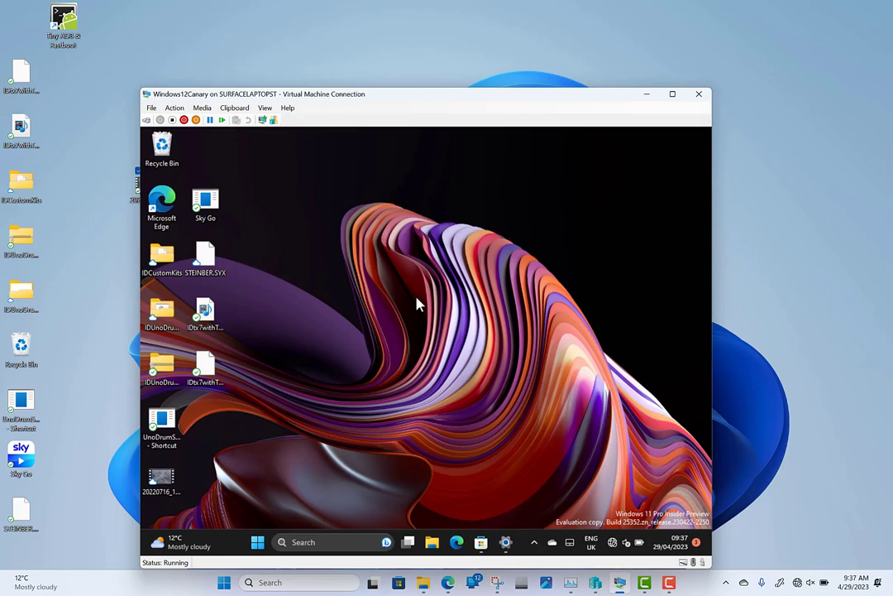
{"action": "mouse_move", "coordinate": [377, 171]}
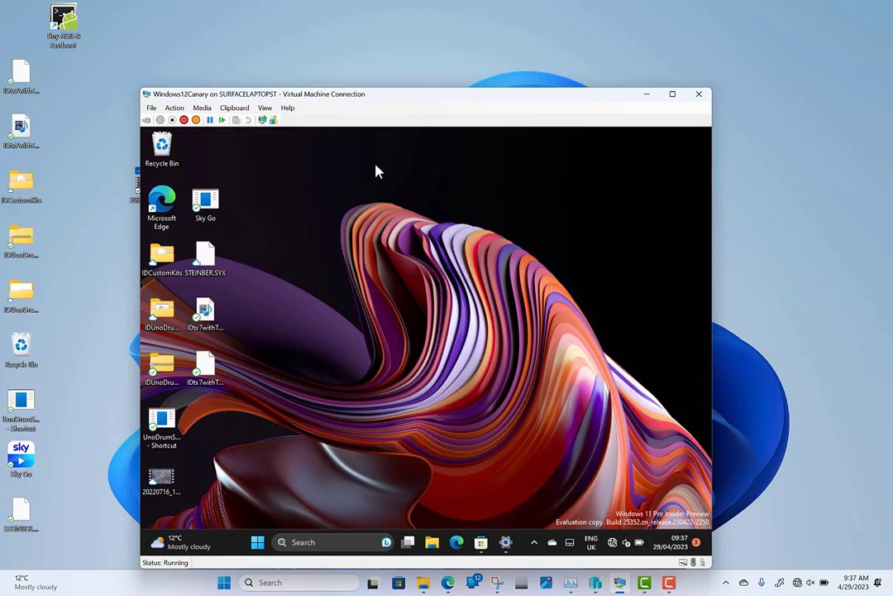